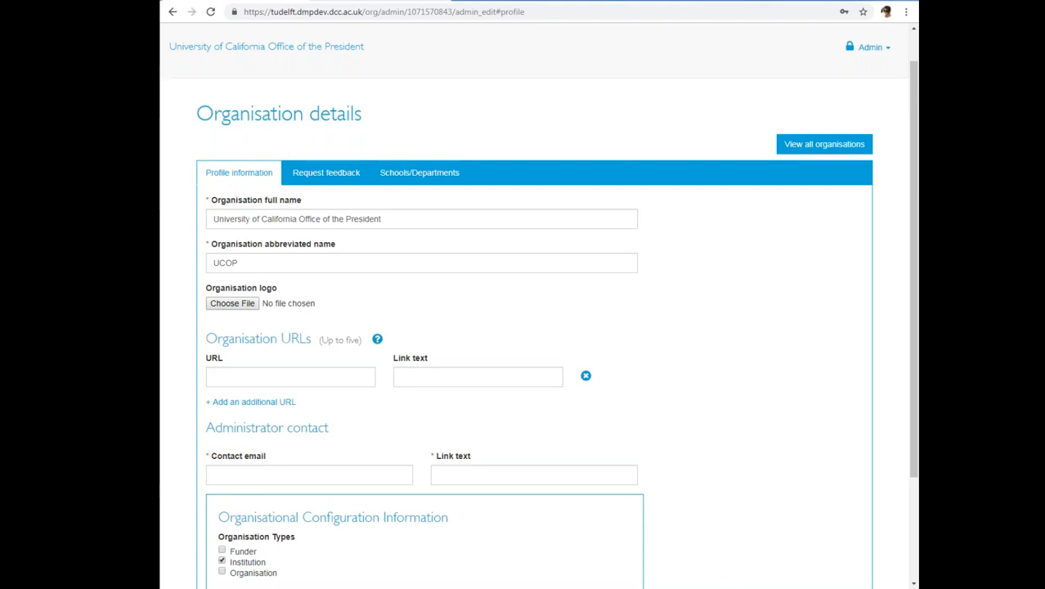
mouse_move(654, 342)
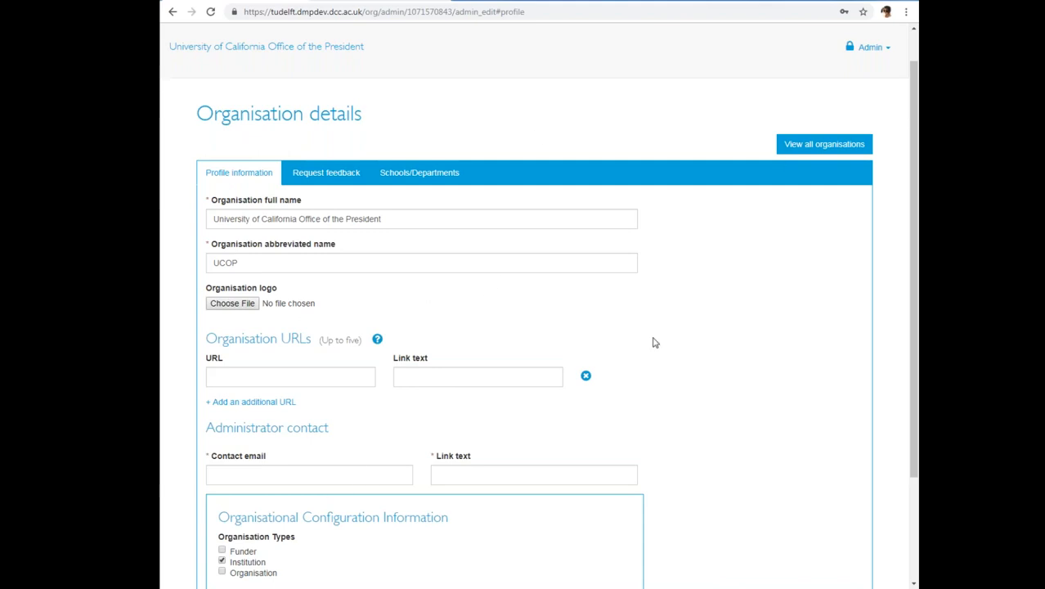
mouse_move(581, 296)
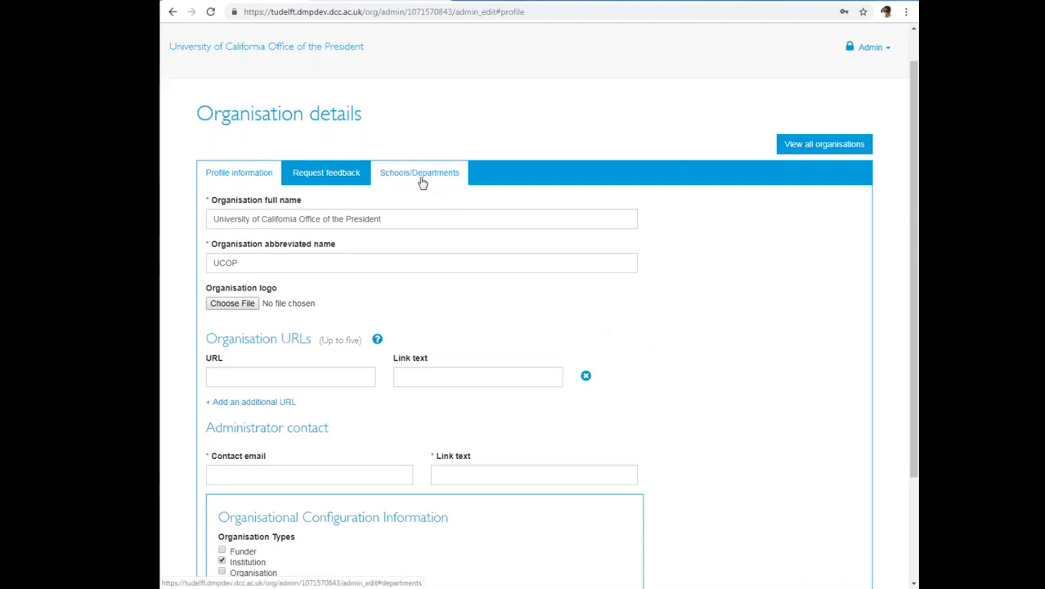
Show the organisation's Schools/Departments section, currently with no records.
click(419, 173)
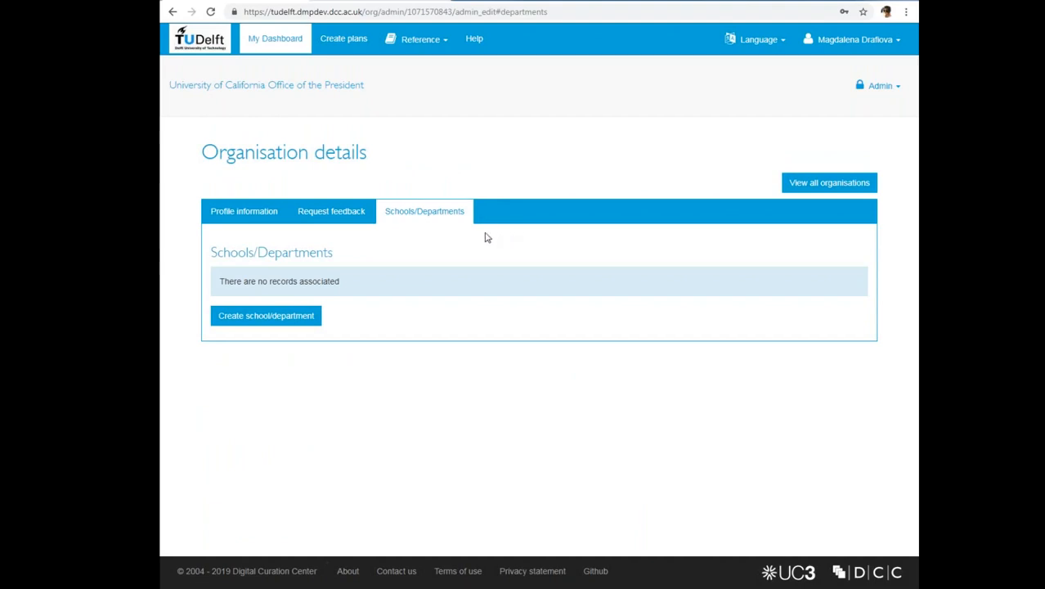
mouse_move(324, 304)
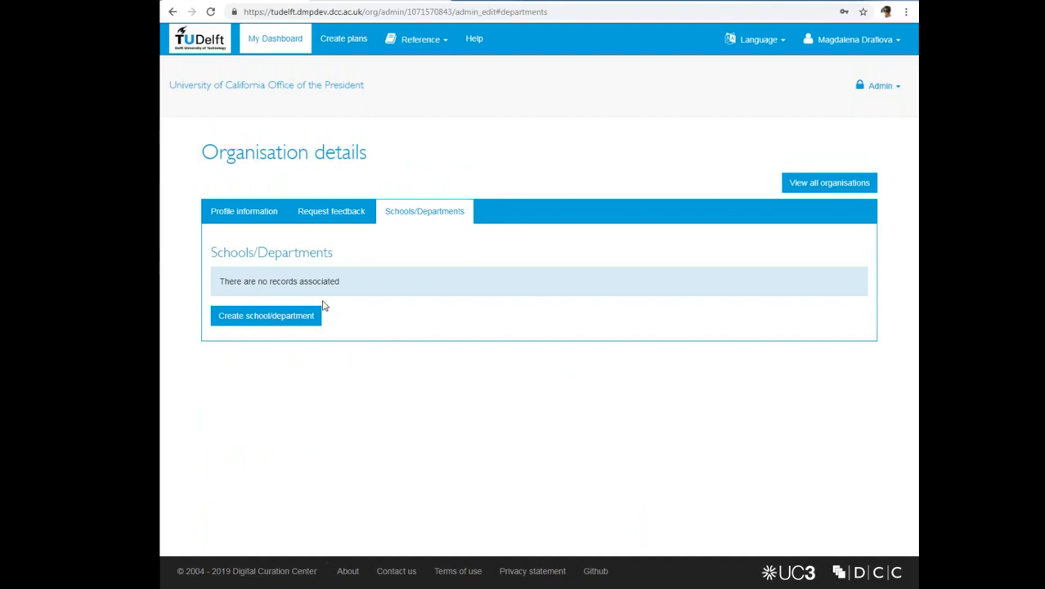
mouse_move(256, 340)
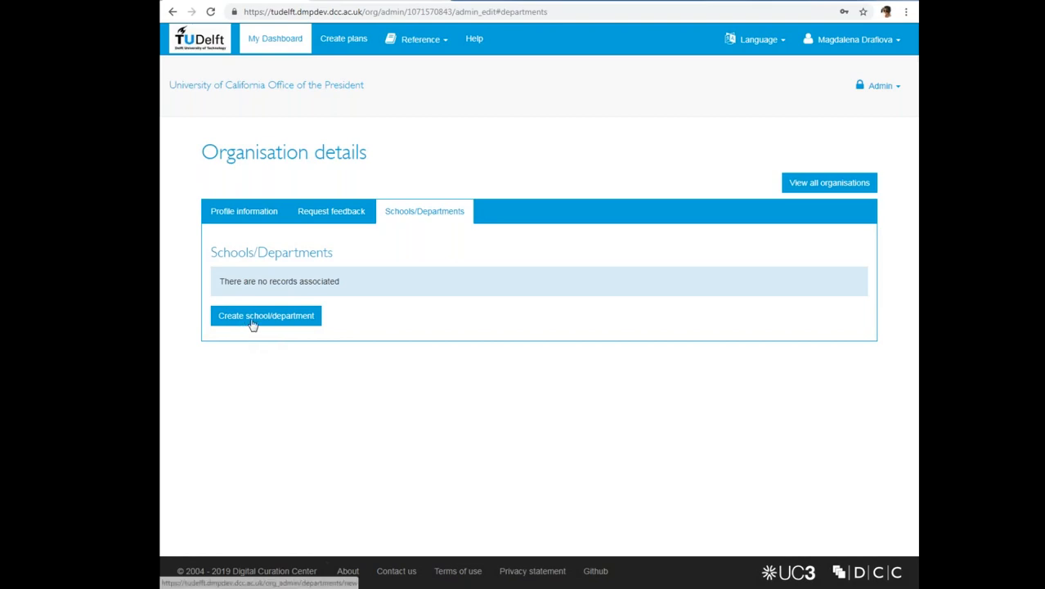
Open a blank form for a new school or department.
click(265, 315)
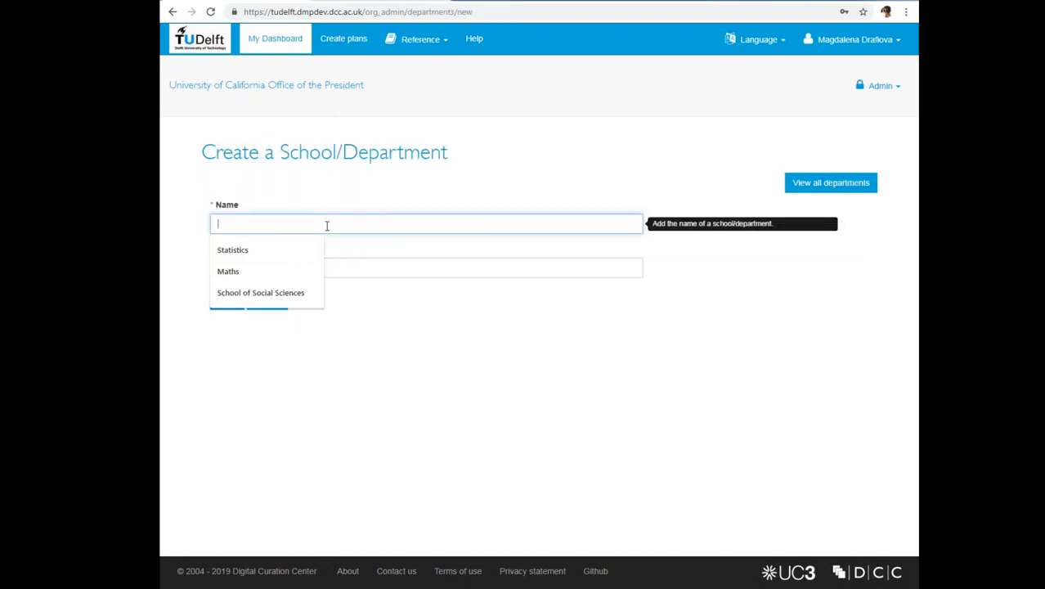
Save a department named 'School of Social Sciences' with abbreviation 'SchoSoc'.
text(S)
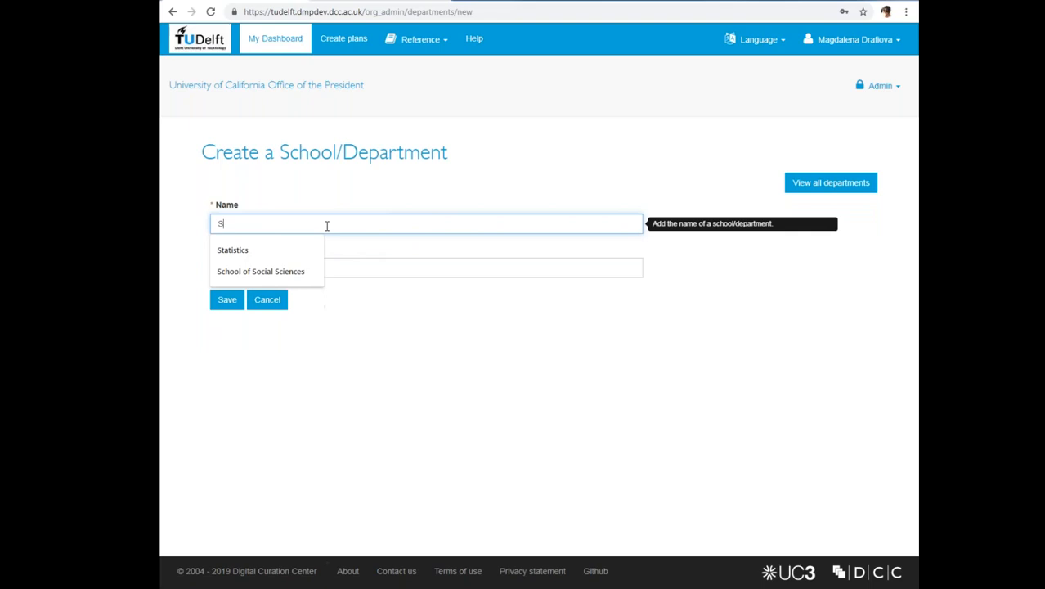
text(chool of Social Sciences)
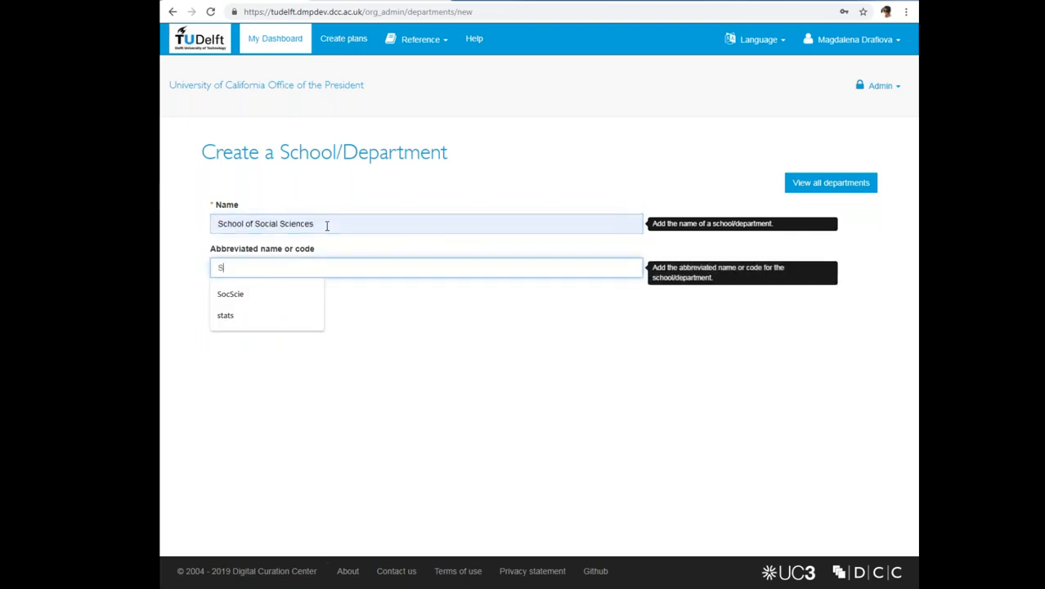
text(choSoc)
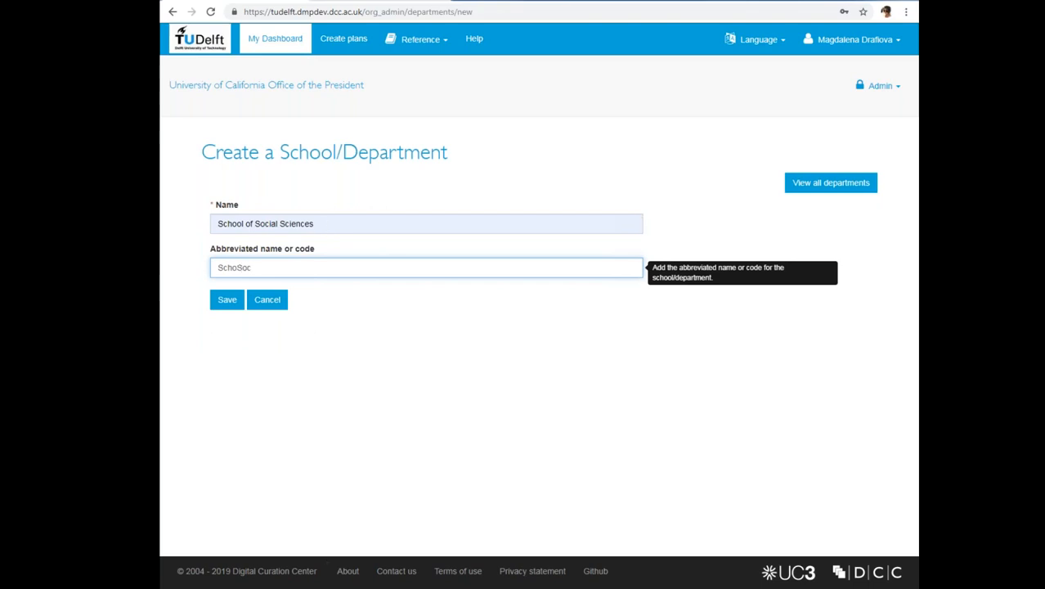
click(227, 299)
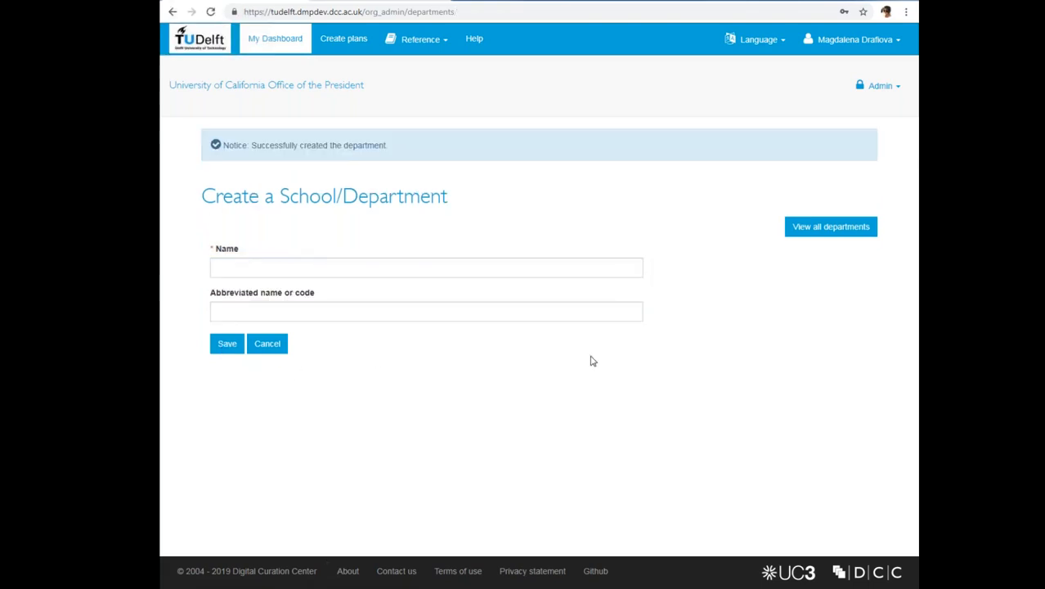
mouse_move(828, 251)
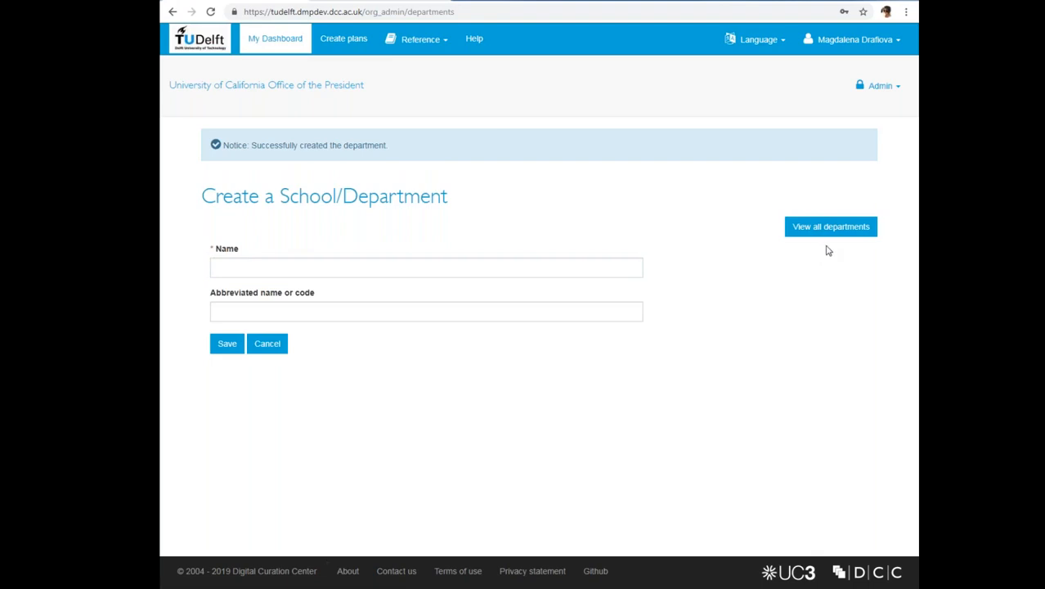
View all departments, now listing School of Social Sciences (SchoSoc).
click(829, 227)
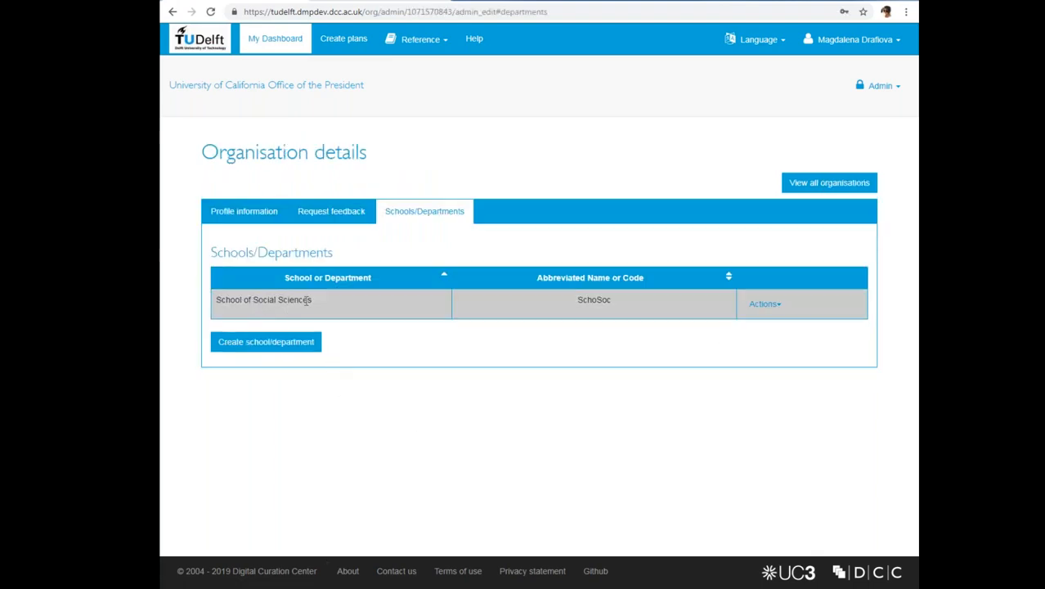
mouse_move(426, 305)
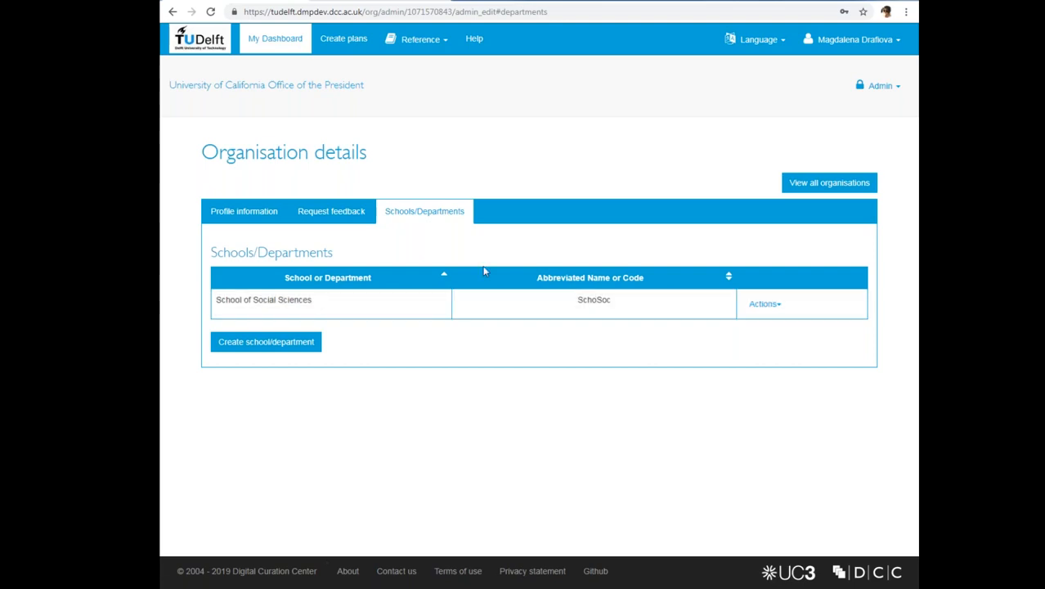
Open Edit profile and show the 'Department or school' options, including School of Social Sciences.
click(853, 39)
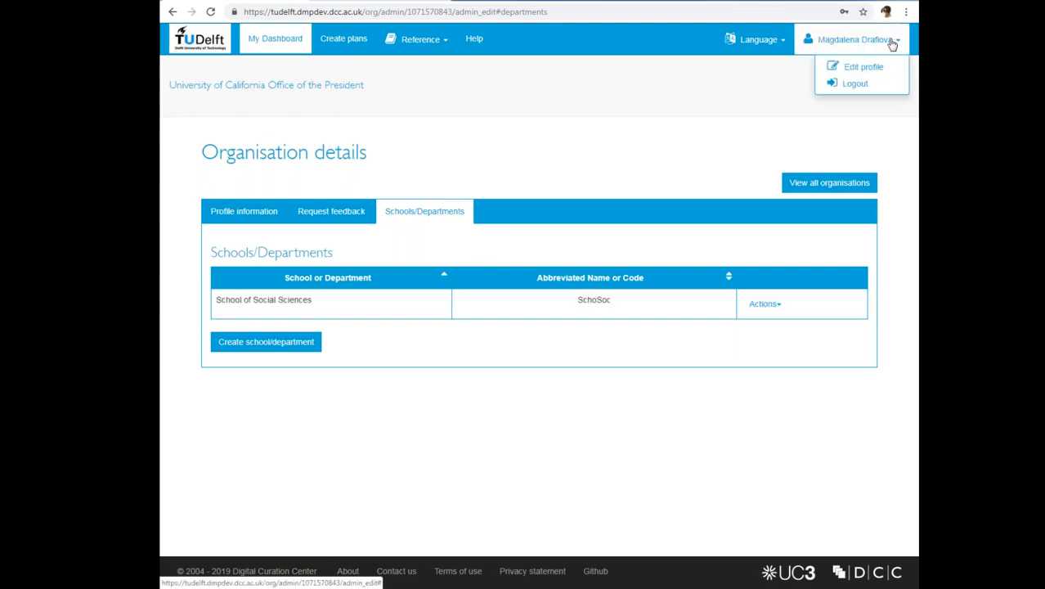
mouse_move(863, 66)
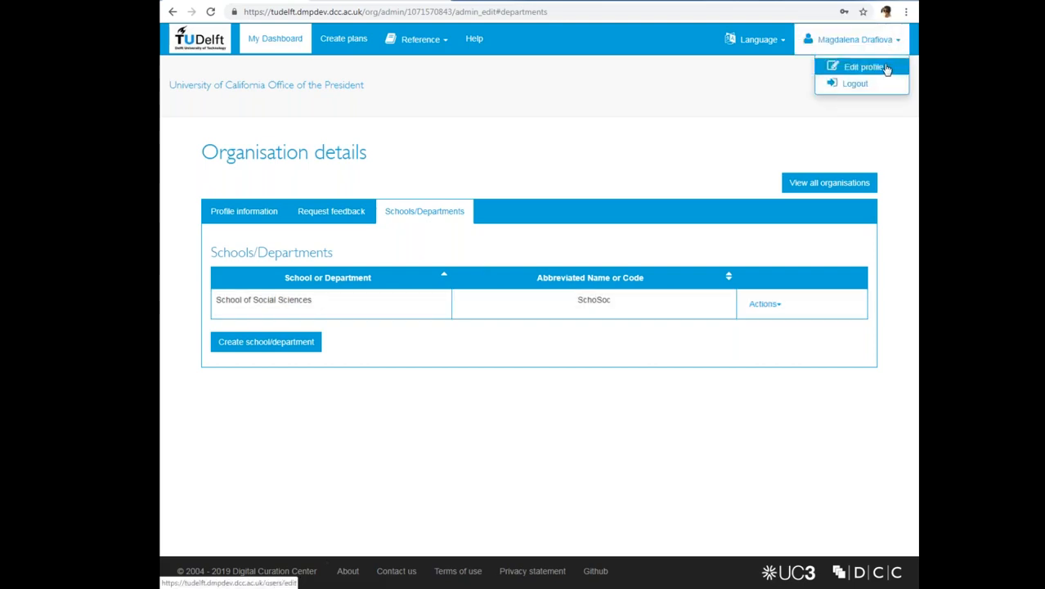
click(863, 66)
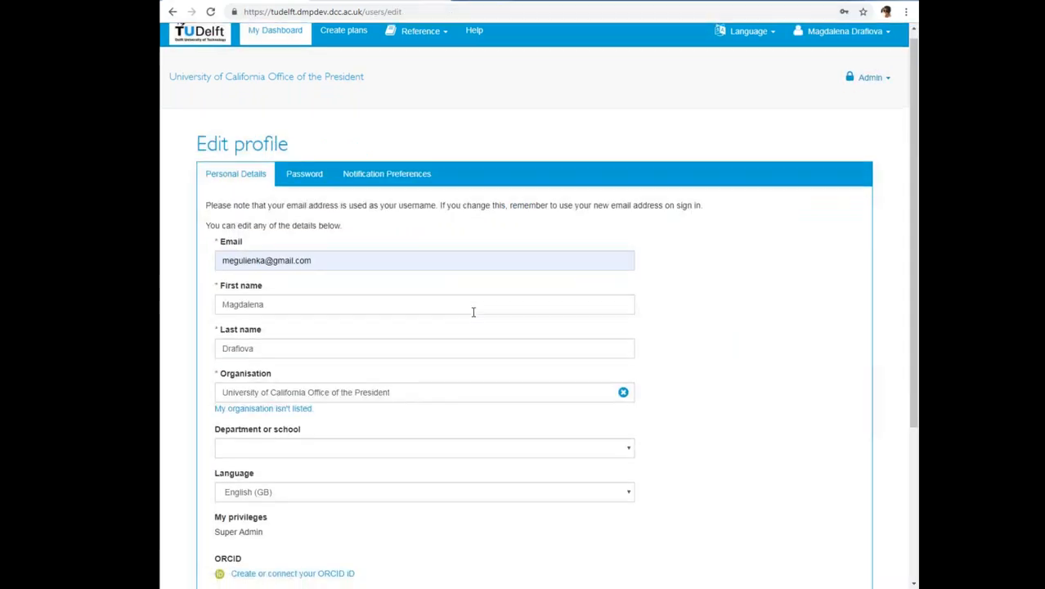
scroll(down, 3)
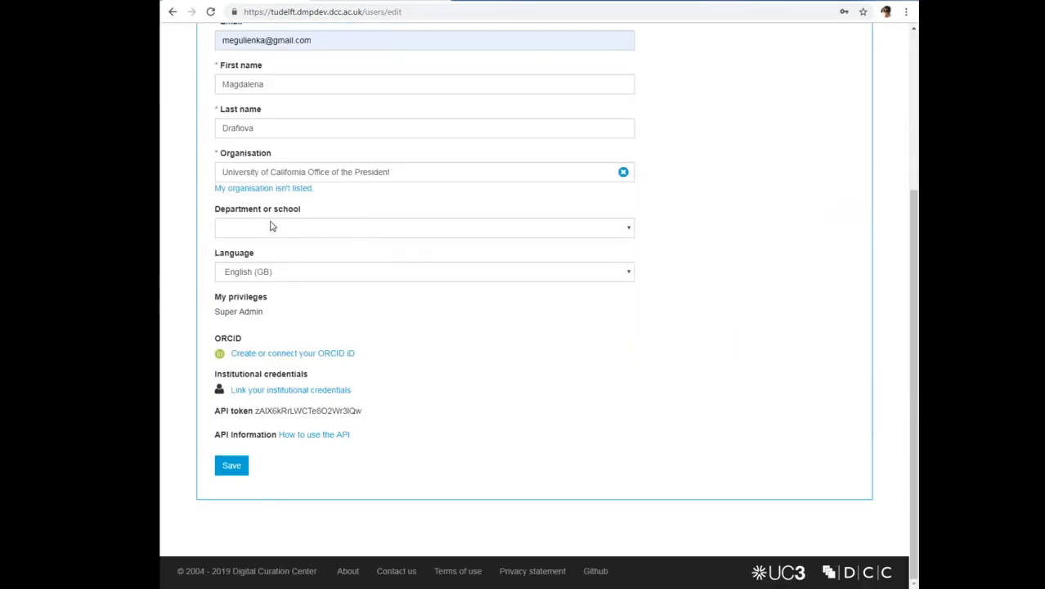
click(423, 226)
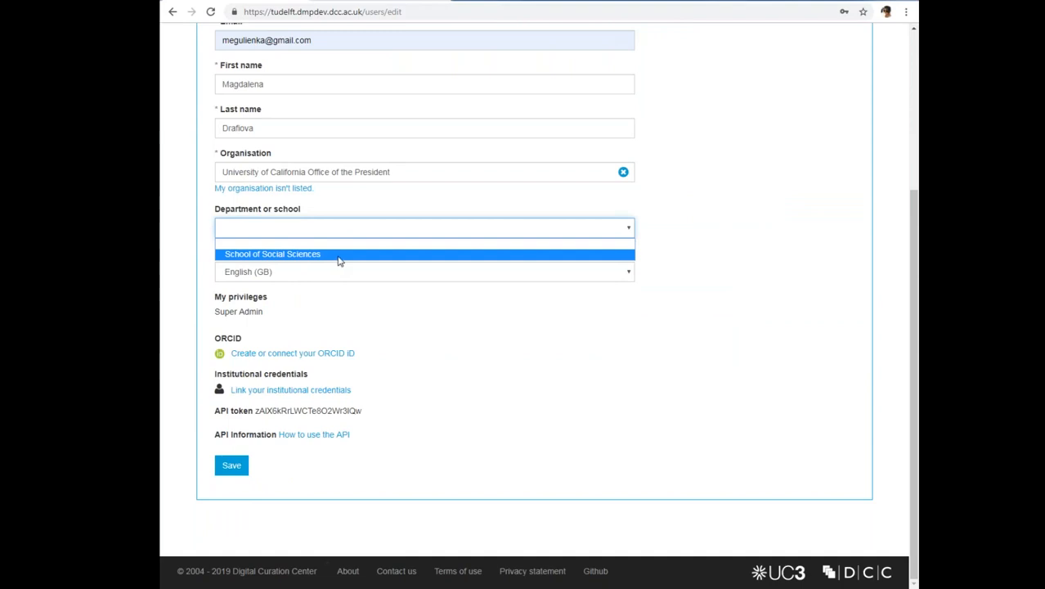